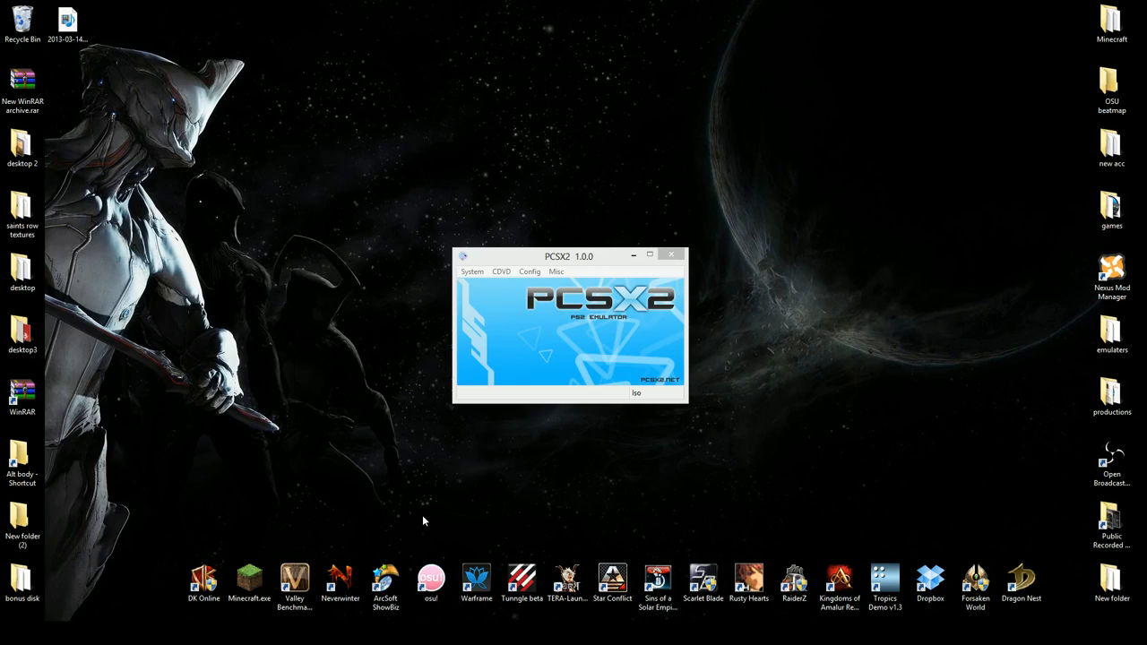
mouse_move(500, 391)
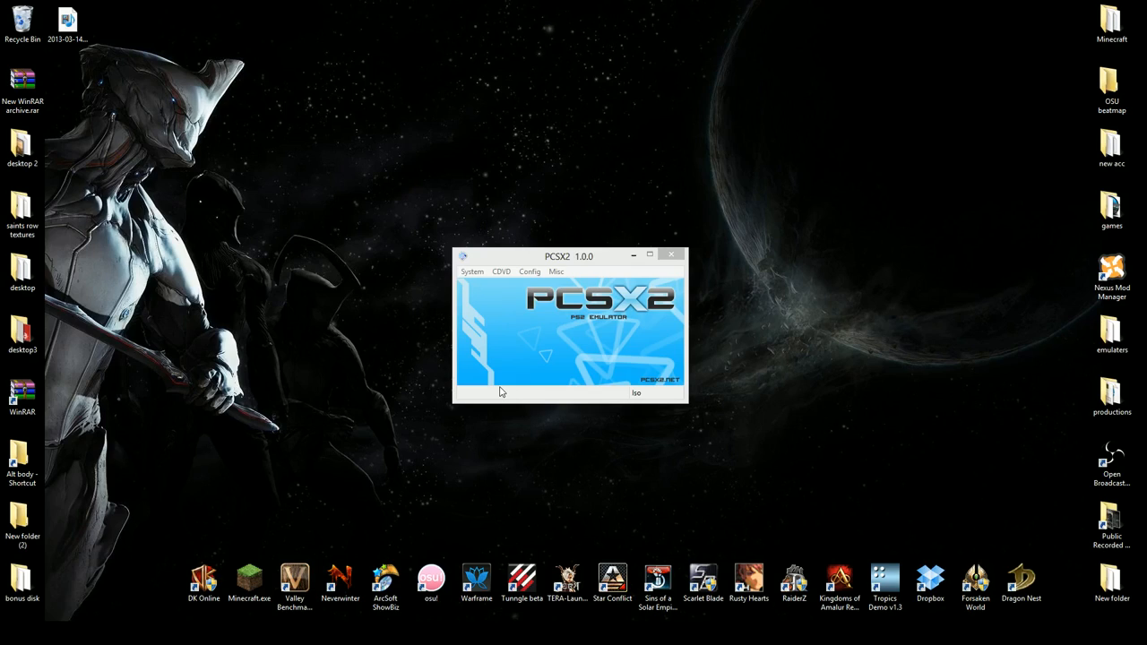
mouse_move(597, 269)
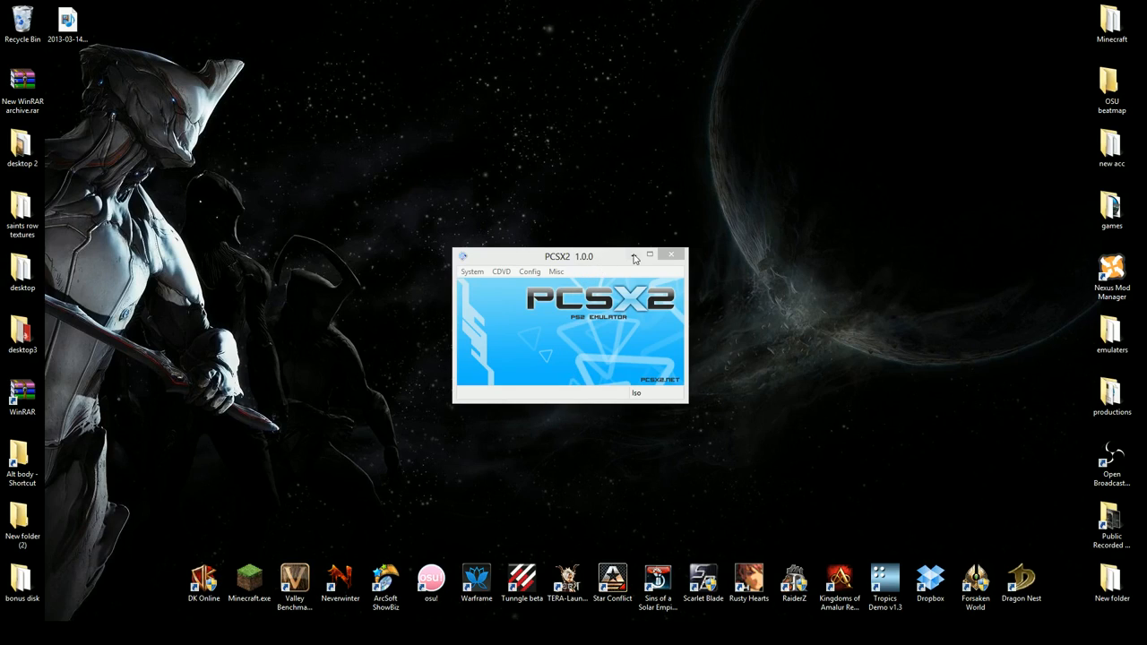
- Move the PCSX2 window around and settle it near the centre of the desktop
drag(569, 256, 659, 223)
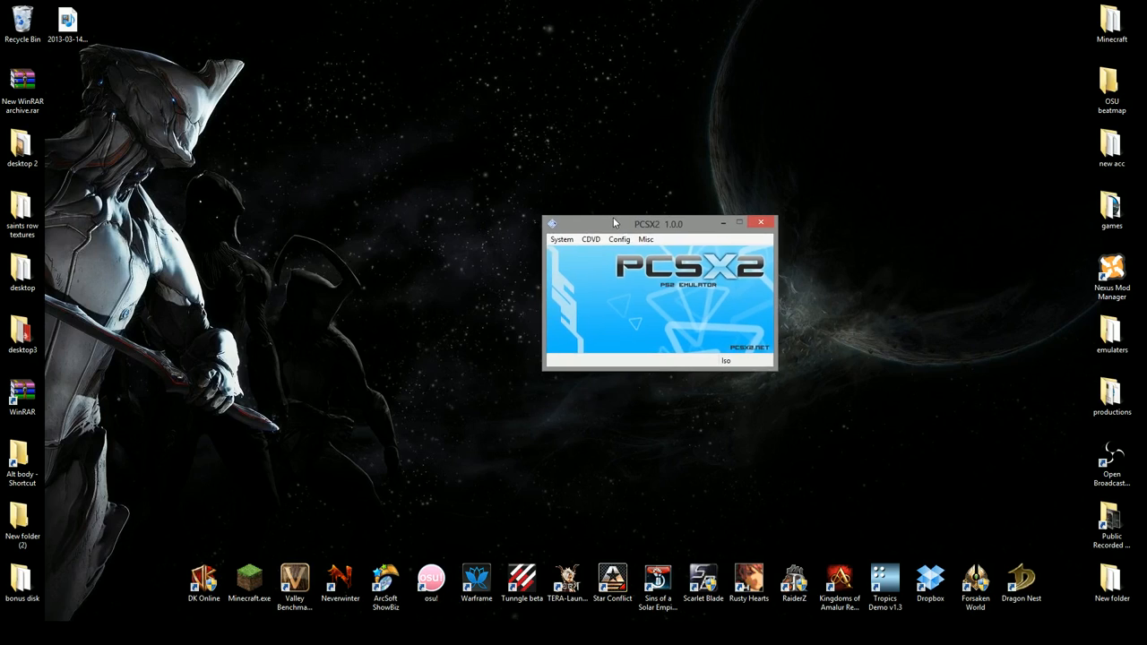
drag(658, 223, 638, 211)
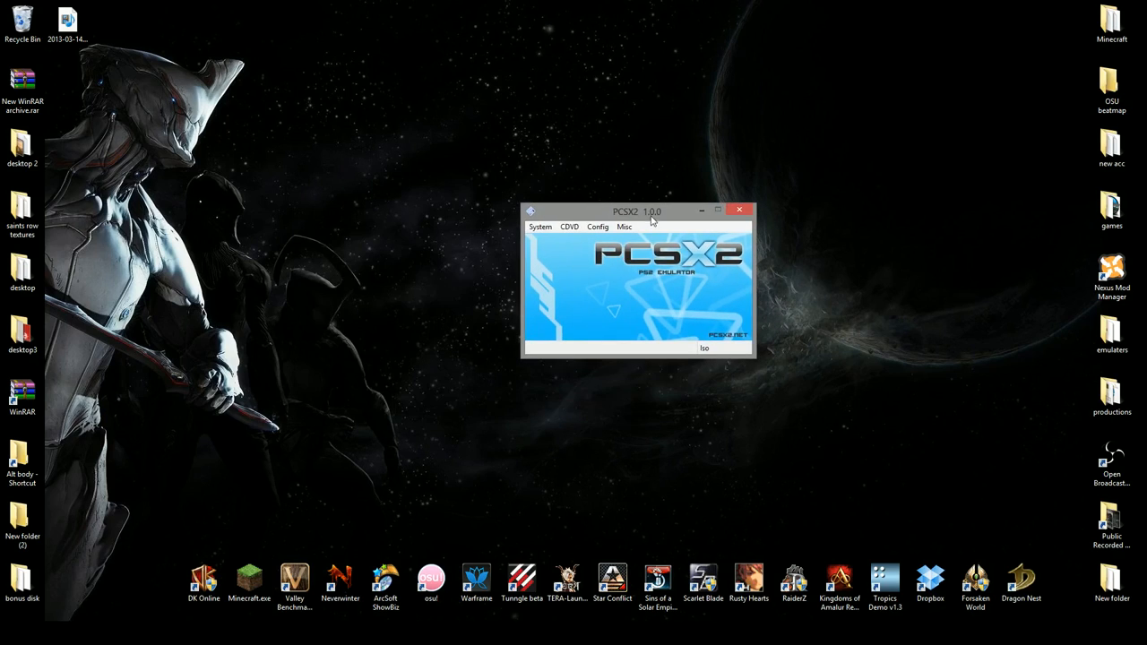
drag(638, 210, 551, 236)
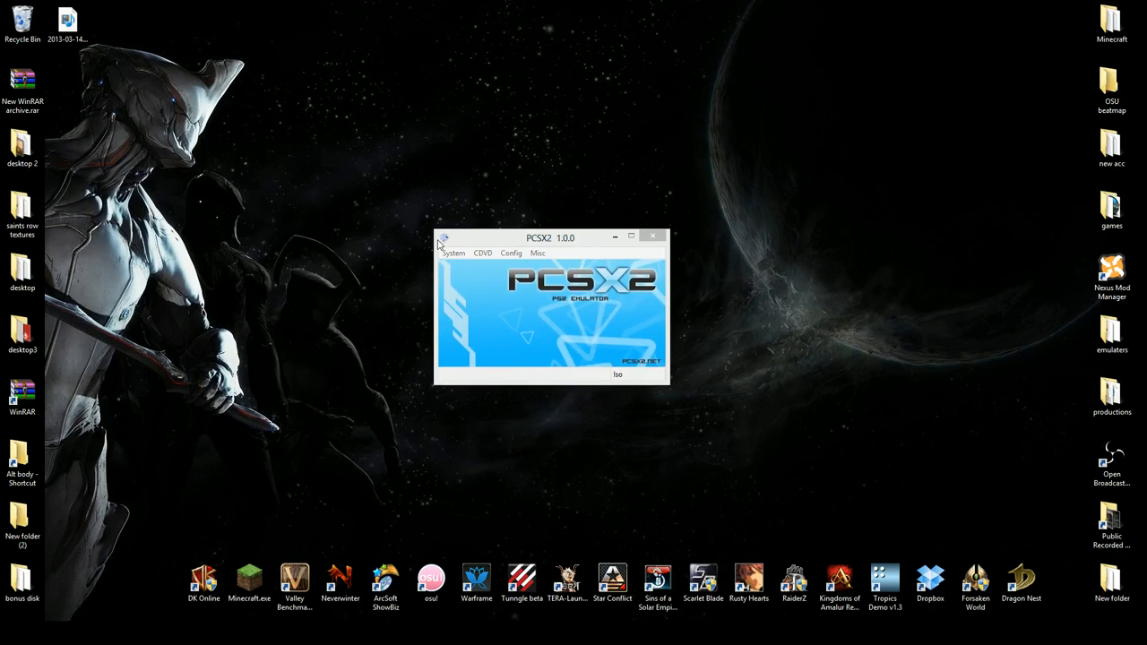
- Open the CDVD Iso Selector, try Browse, then reopen the recent ISO list
click(481, 252)
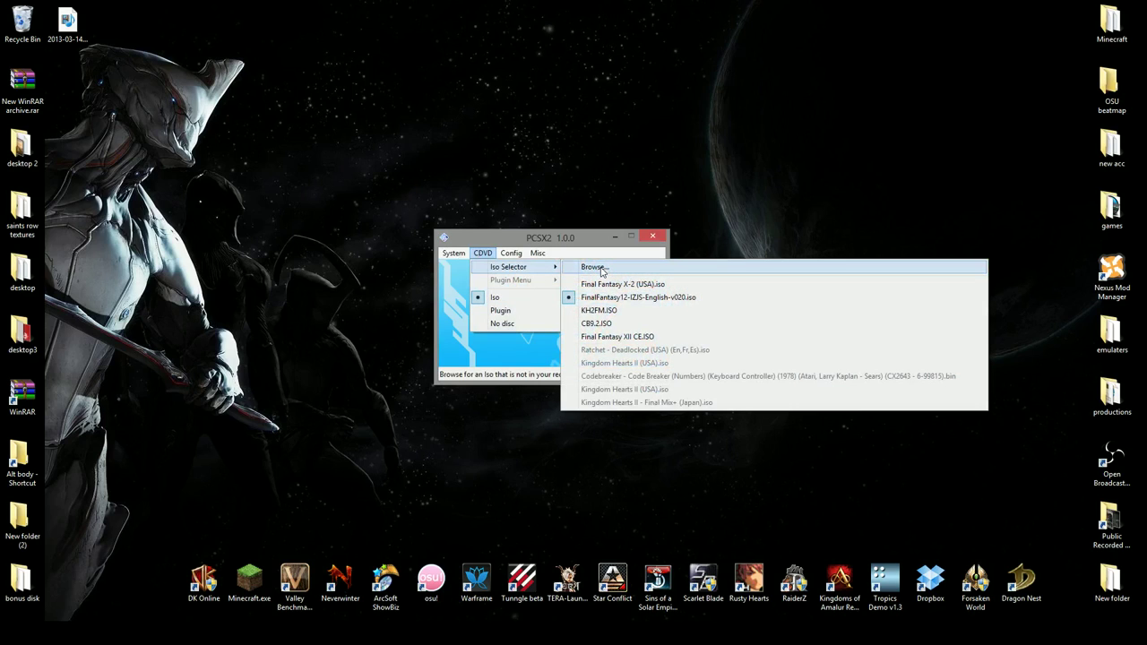
click(600, 267)
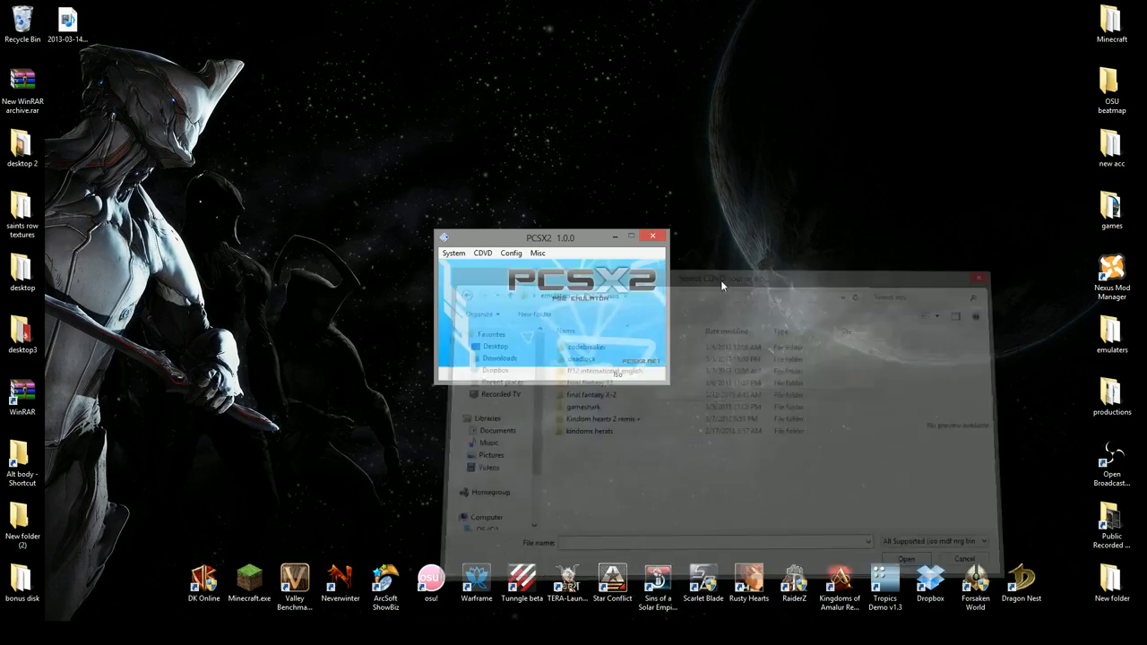
click(481, 253)
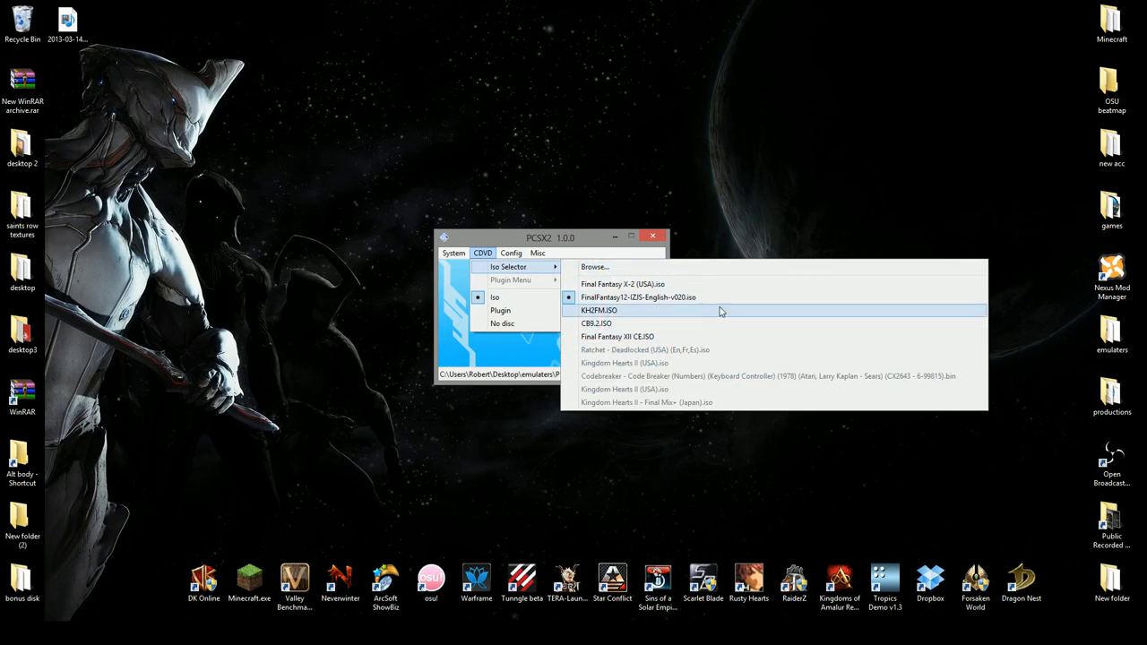
mouse_move(684, 322)
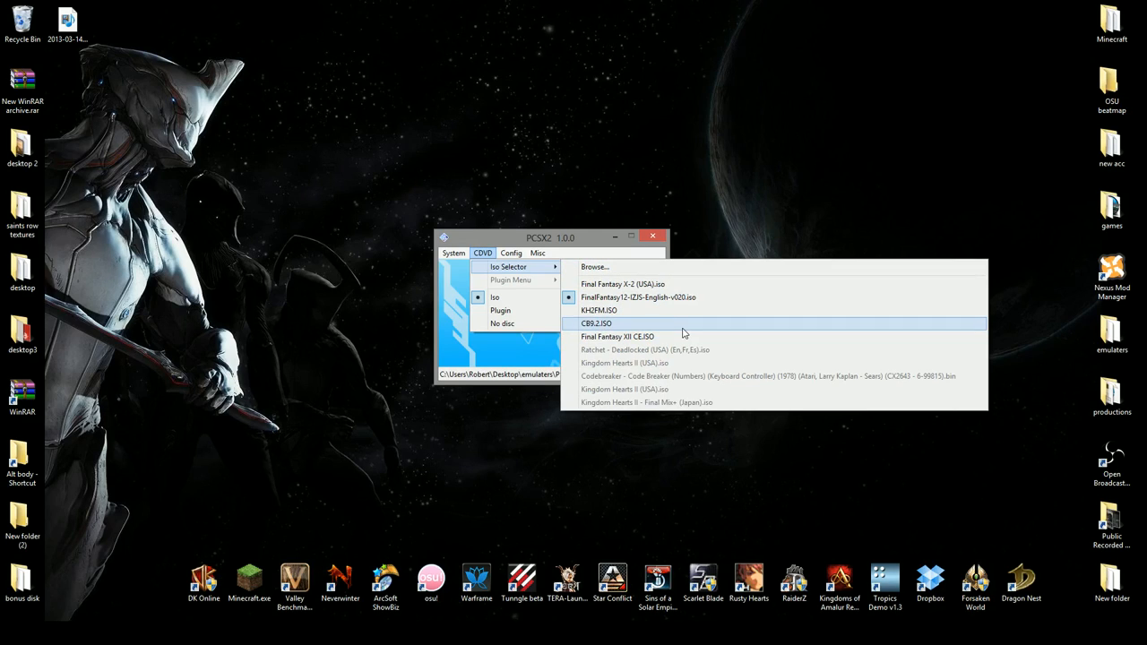
- Swap in CB9.2.ISO as the disc and verify it is now marked chosen
click(597, 323)
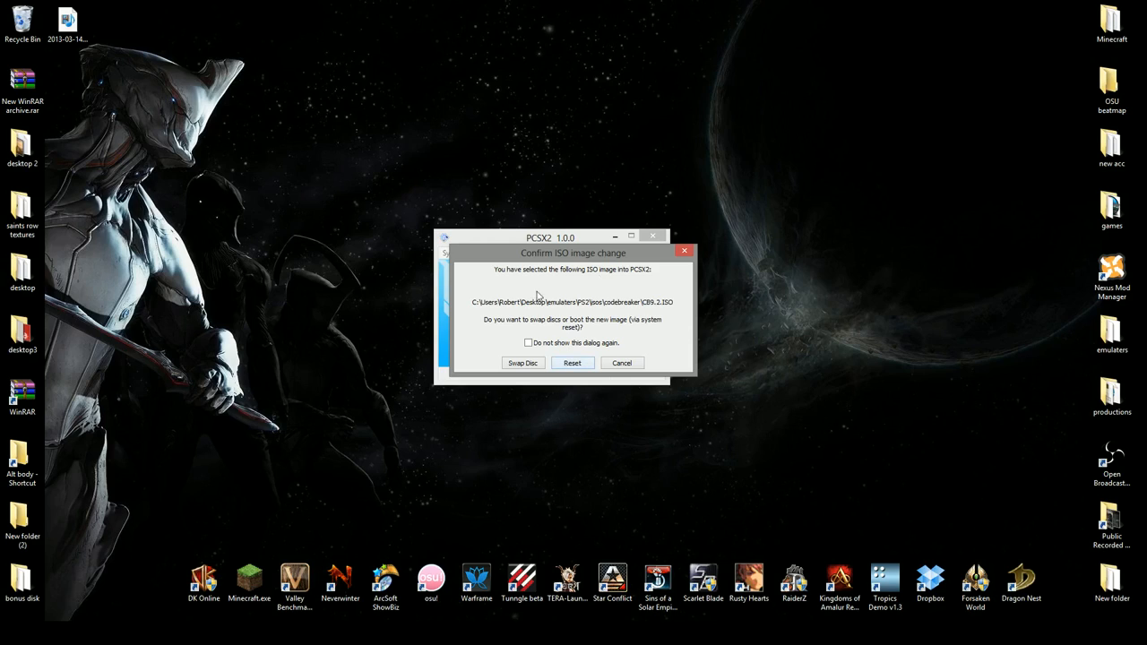
click(621, 362)
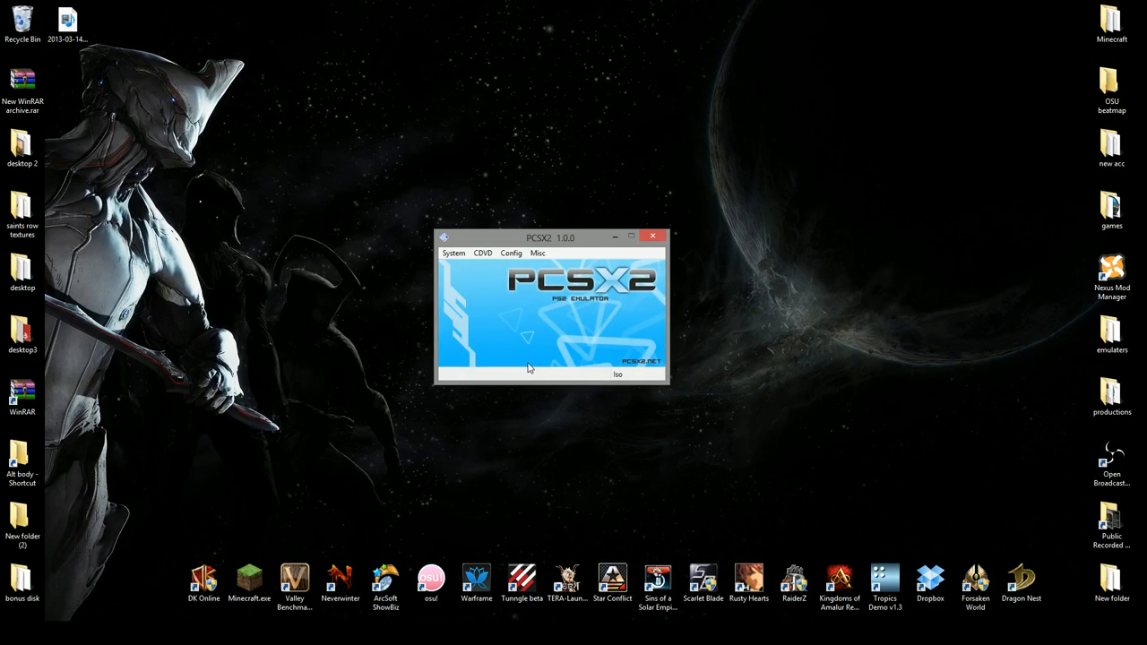
mouse_move(497, 218)
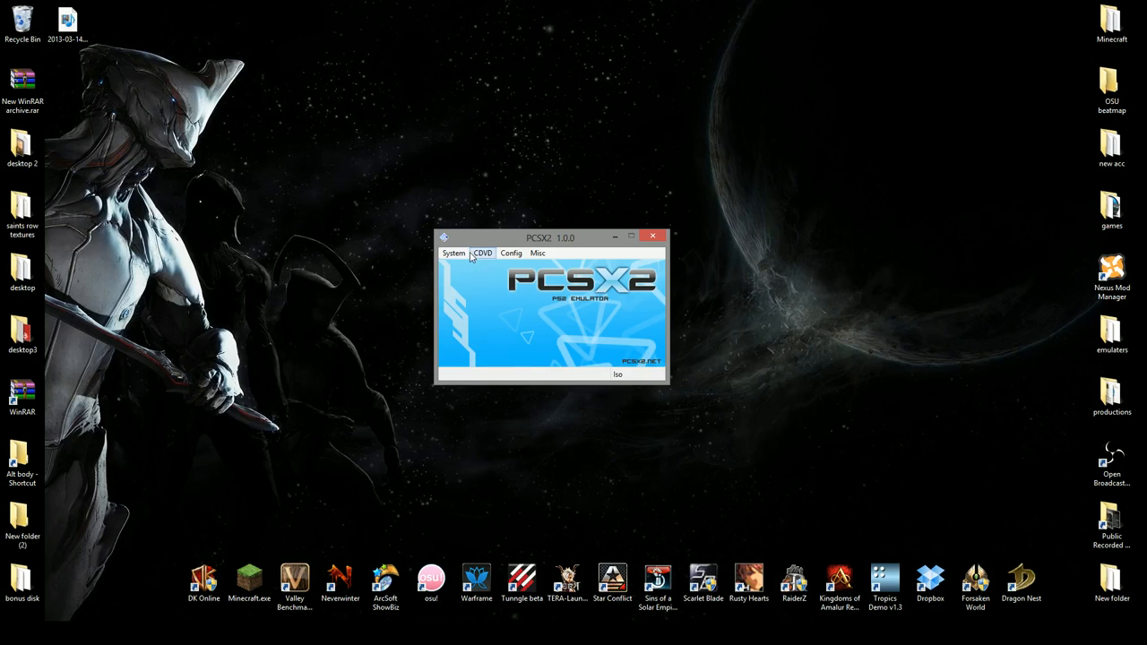
click(482, 253)
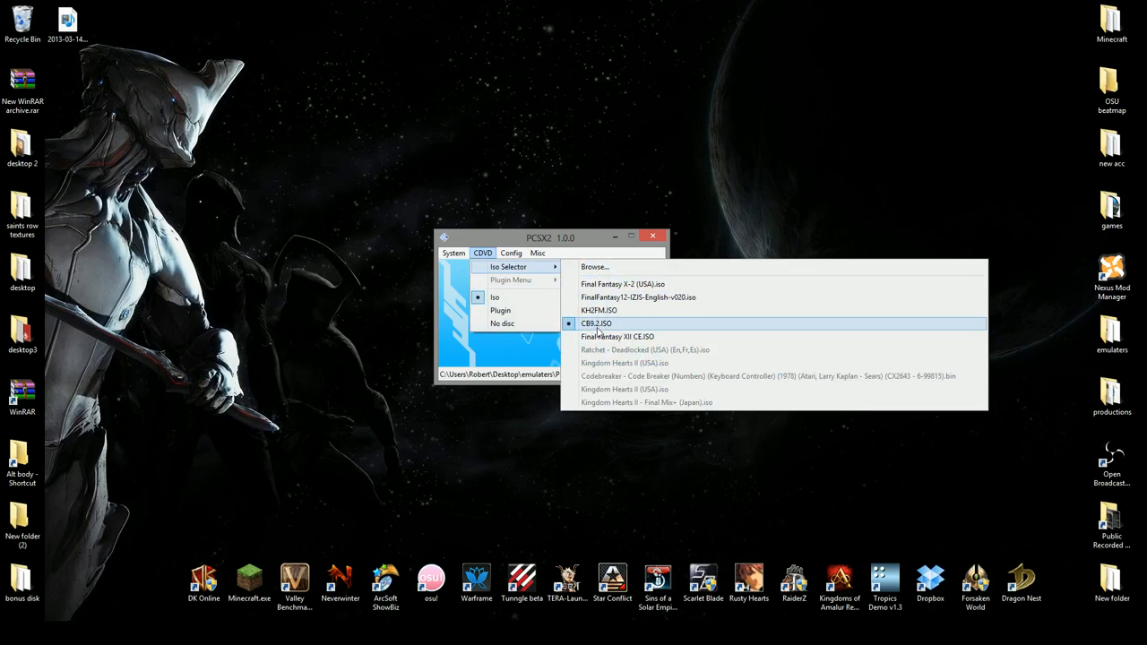
- Fast-reboot the CDVD and confirm the PS2 reset to boot the CodeBreaker disc
click(453, 253)
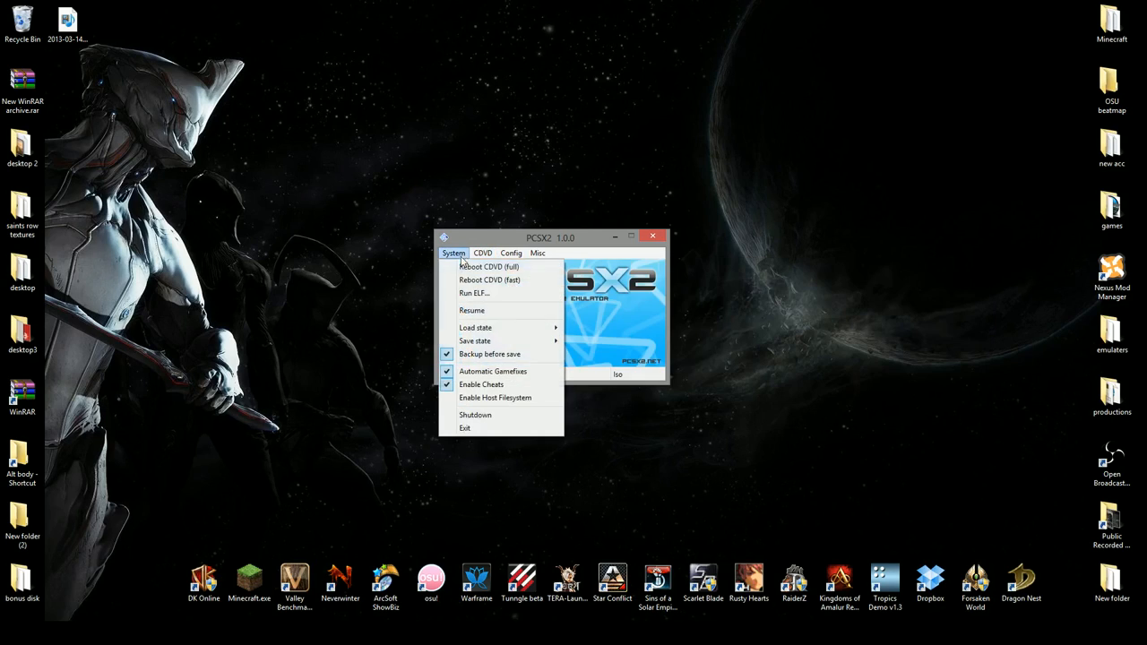
mouse_move(489, 280)
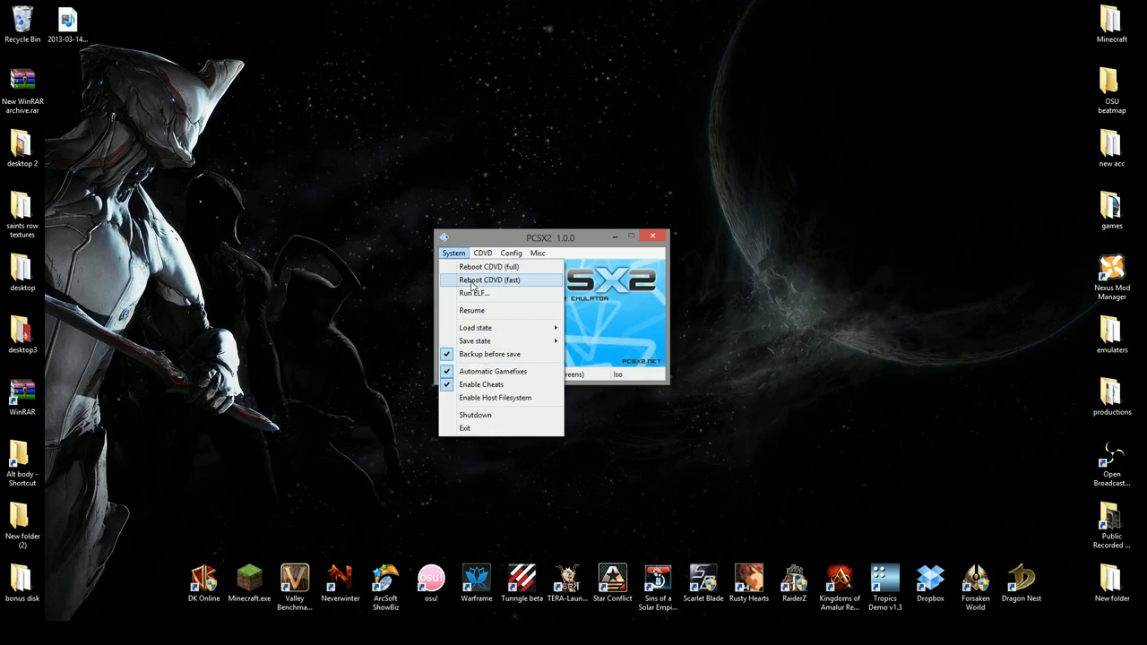
click(499, 279)
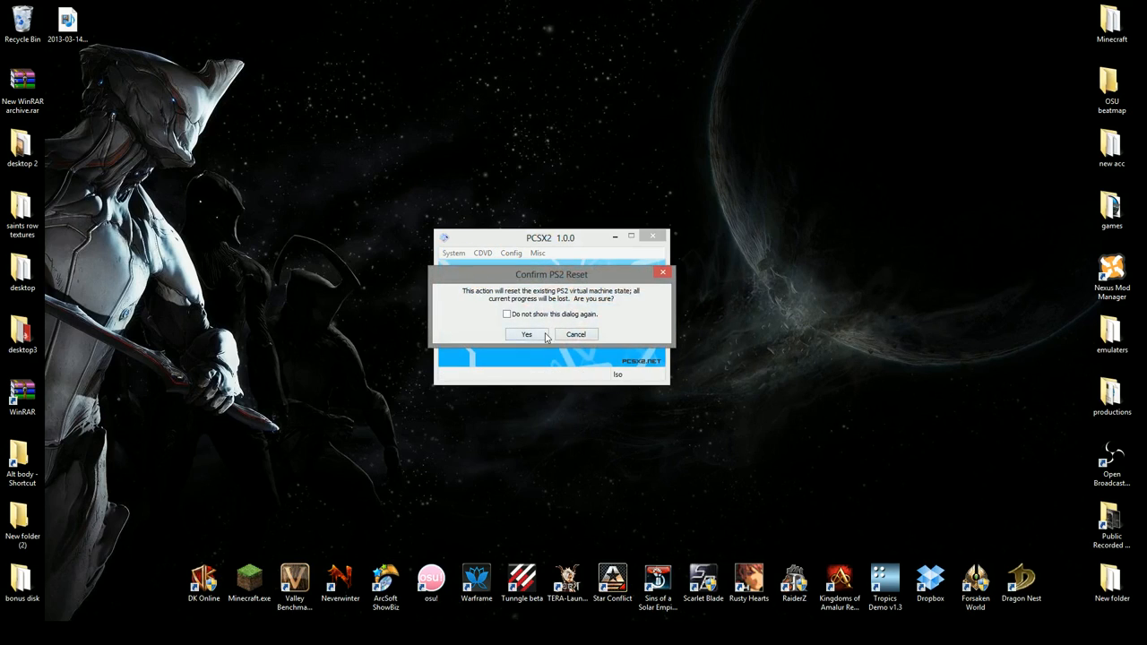
click(526, 334)
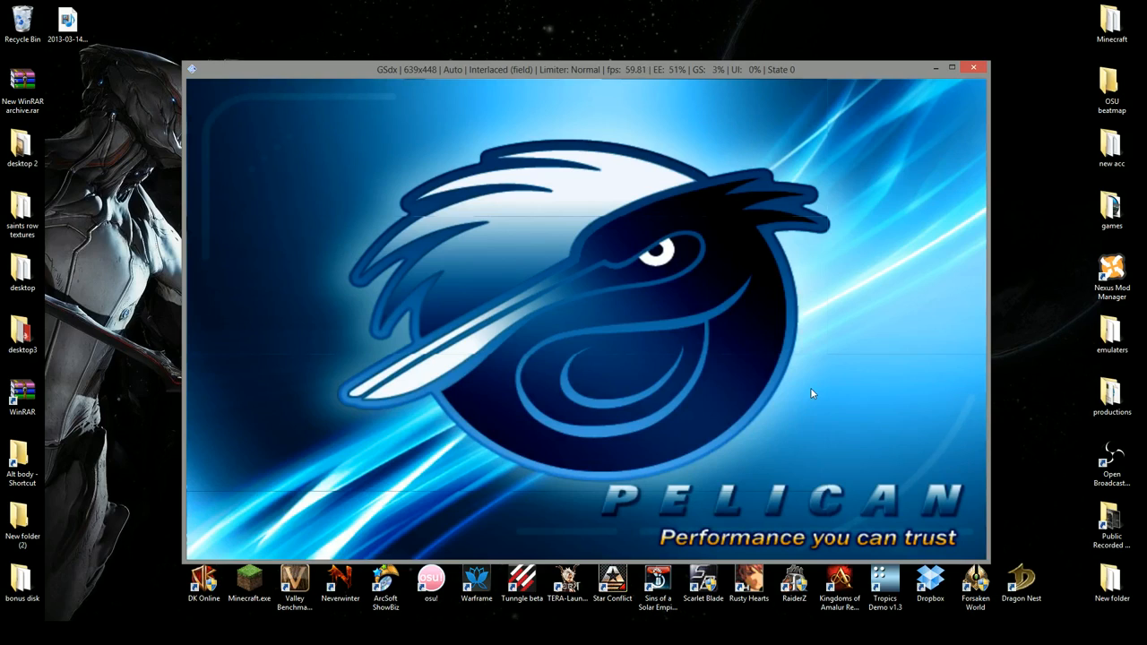
mouse_move(769, 513)
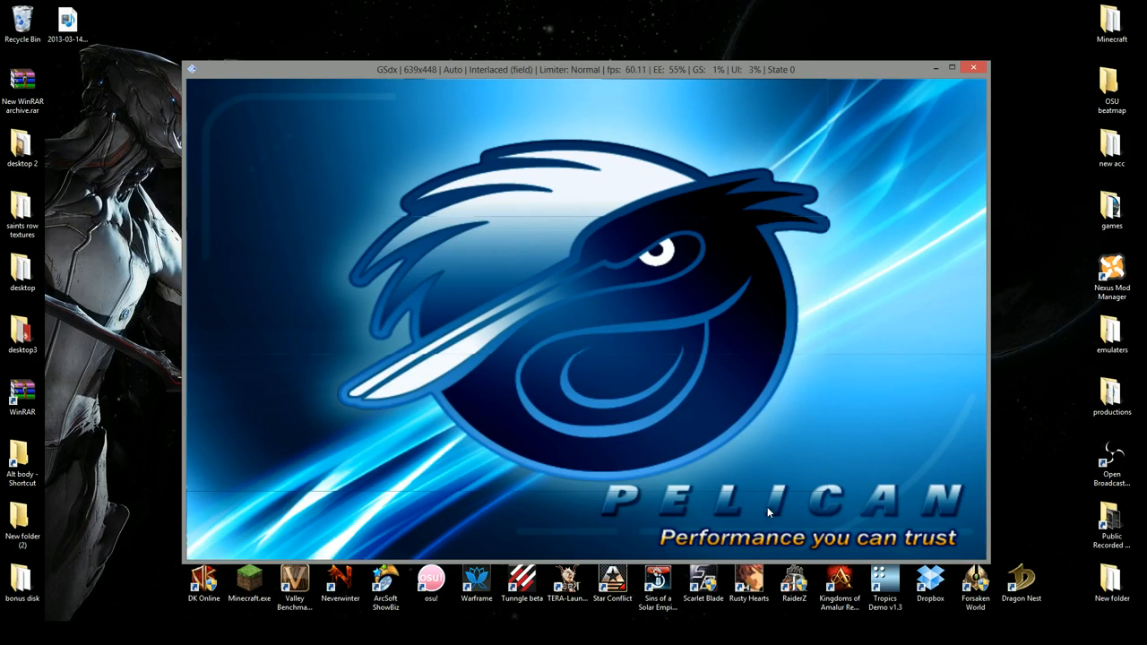
mouse_move(760, 501)
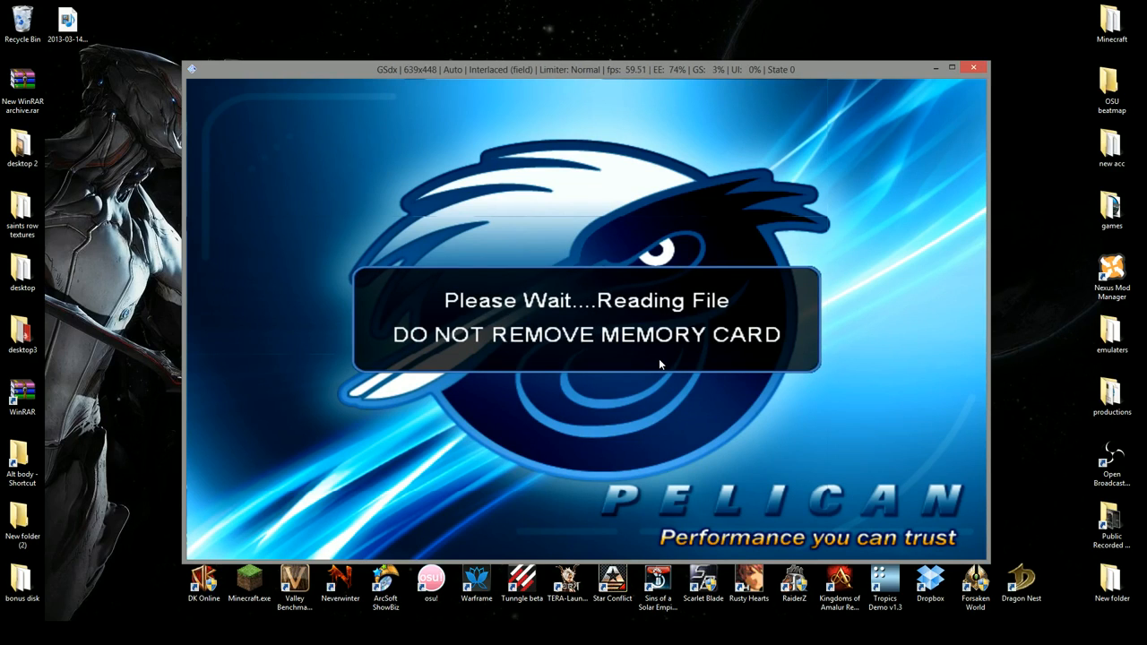
mouse_move(642, 343)
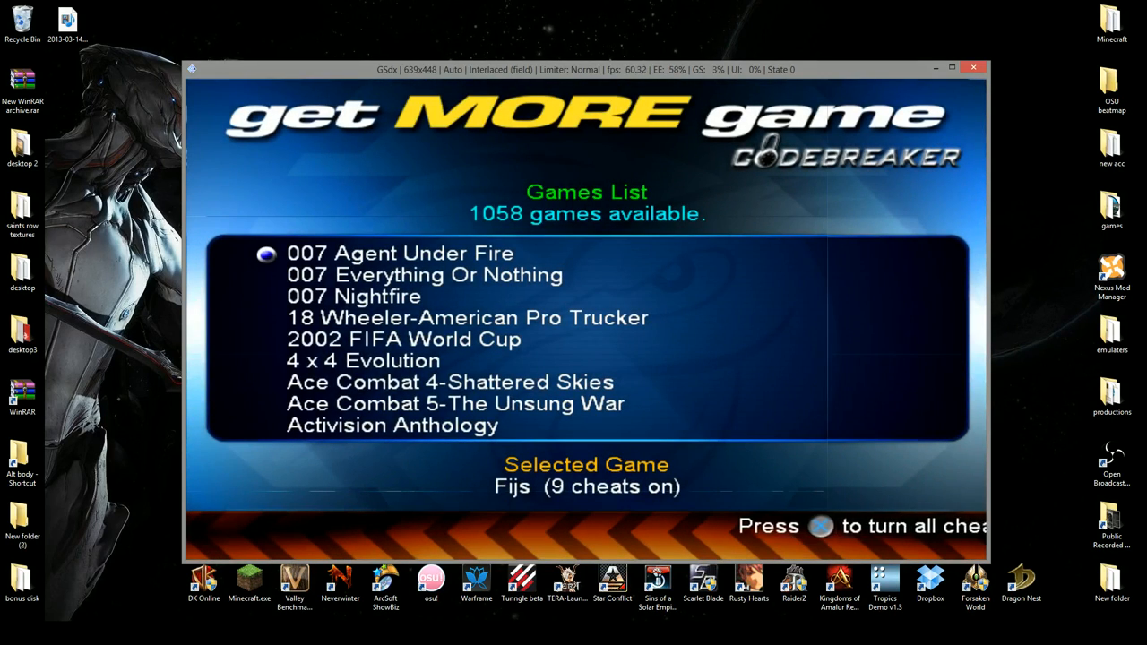
- Move through the CodeBreaker Games List and begin adding a new game
key(Down)
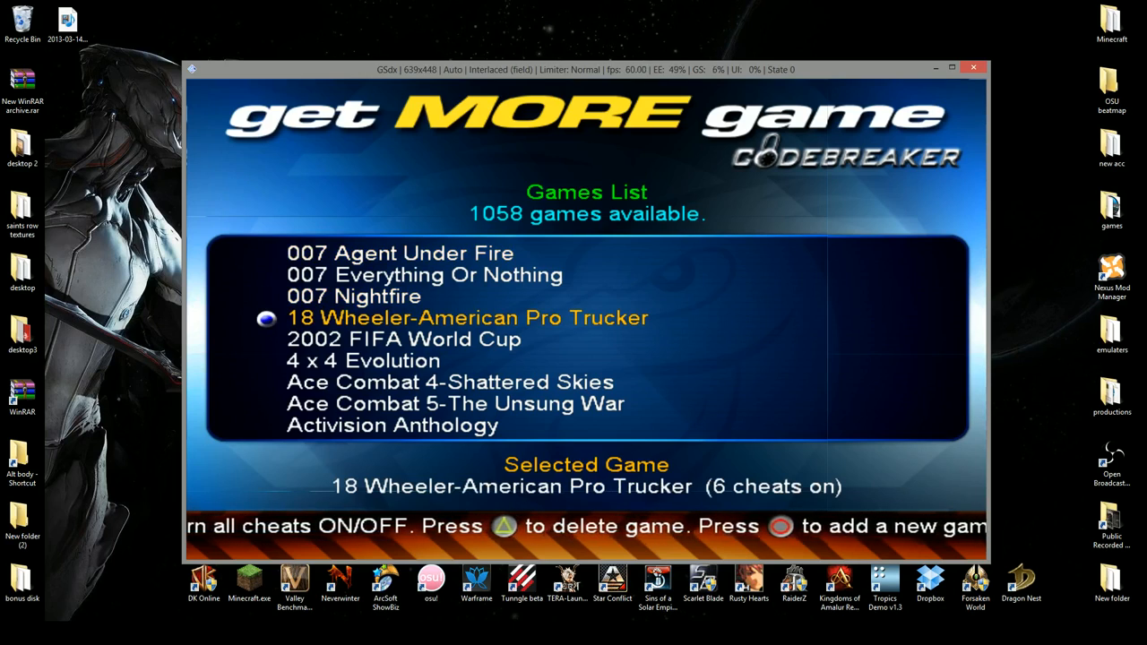
key(Up)
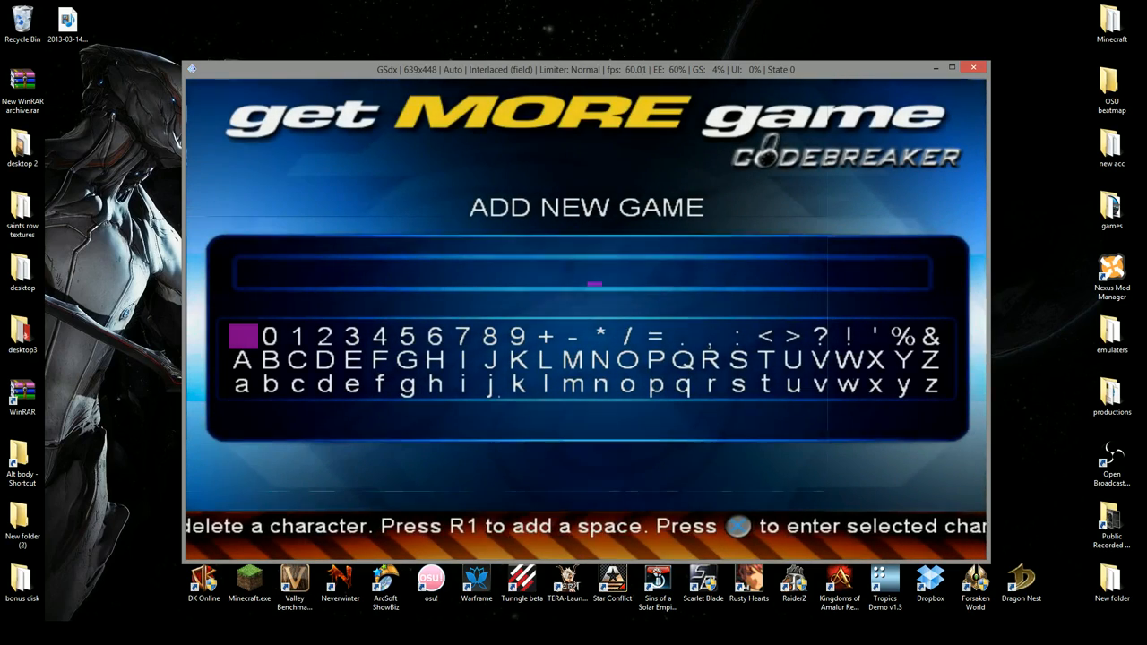
- Enter the new game's name FF on the character grid and reach Add New Code
key(Right)
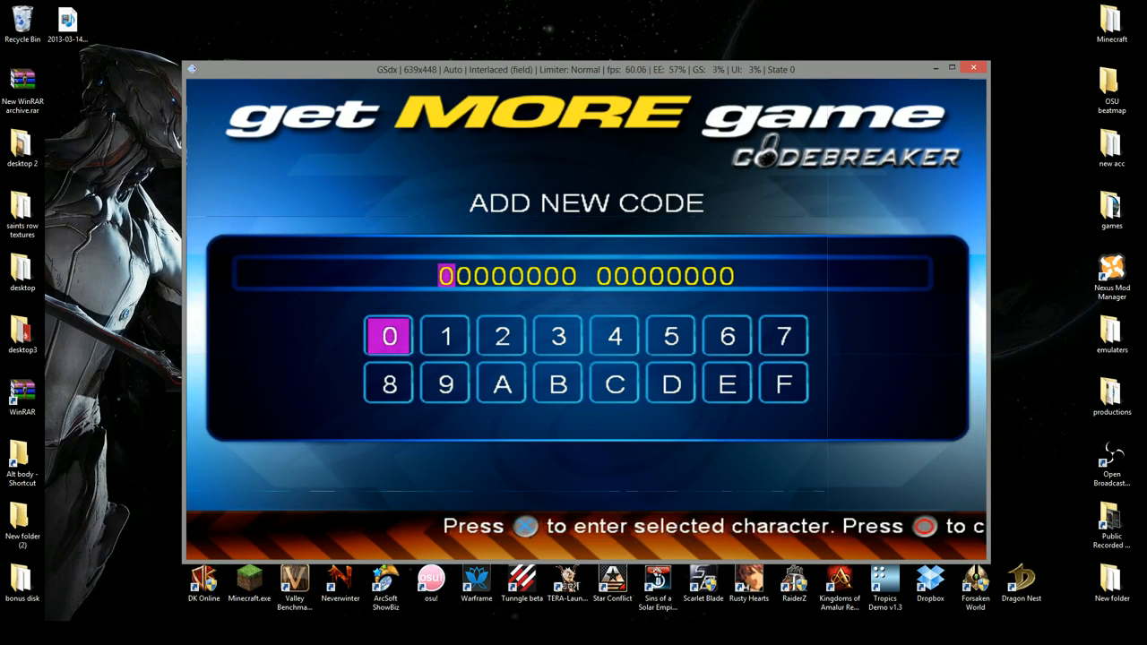
- Enter the cheat code's hex digits and name the cheat 'inf'
key(Right)
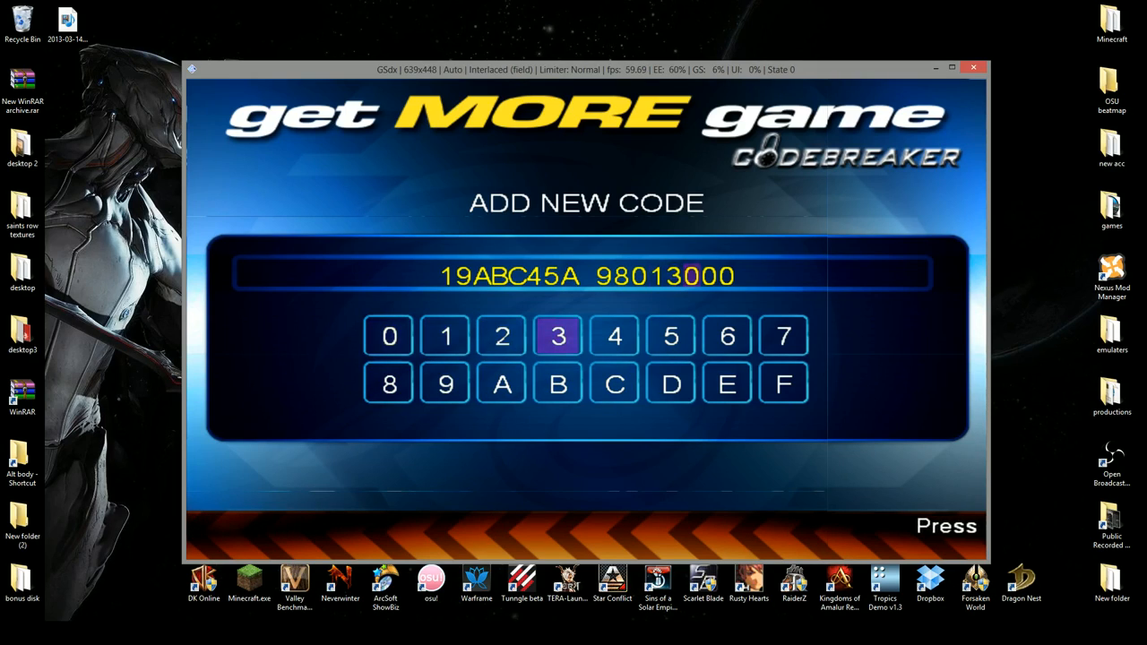
click(782, 383)
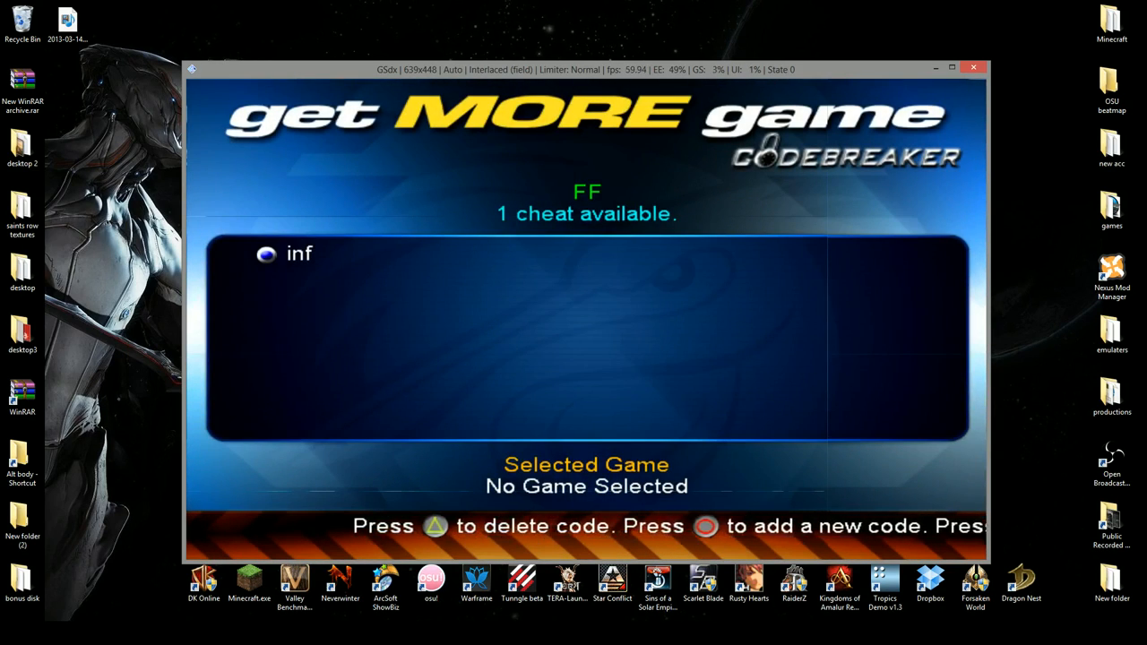
- Delete the inf test cheat from the FF game
key(triangle)
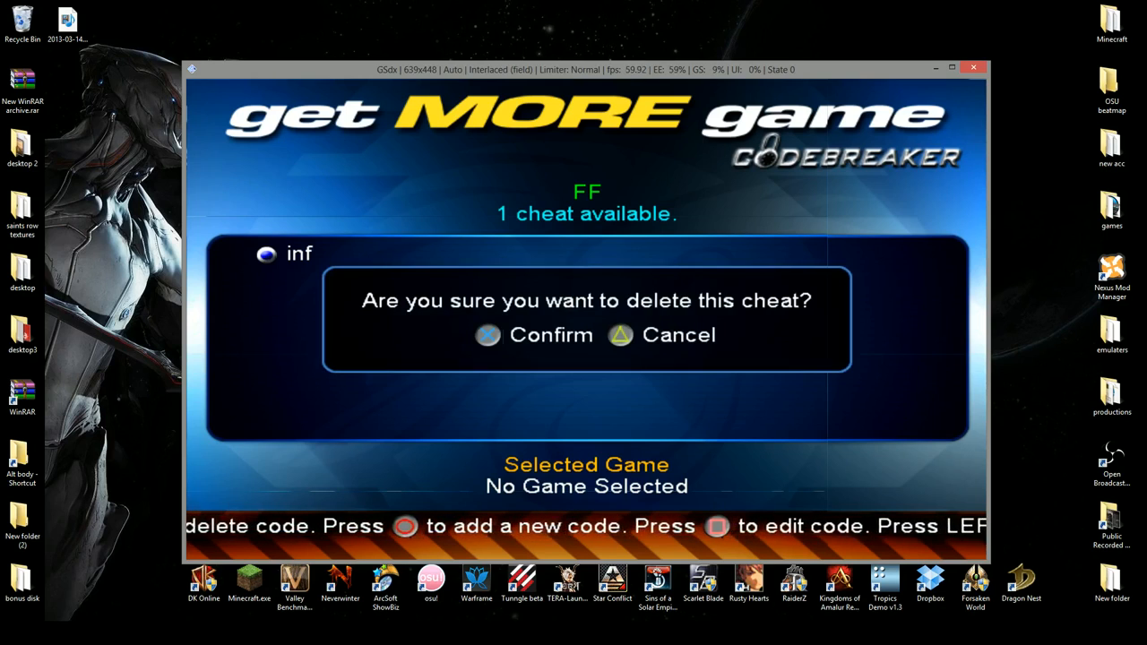
click(487, 335)
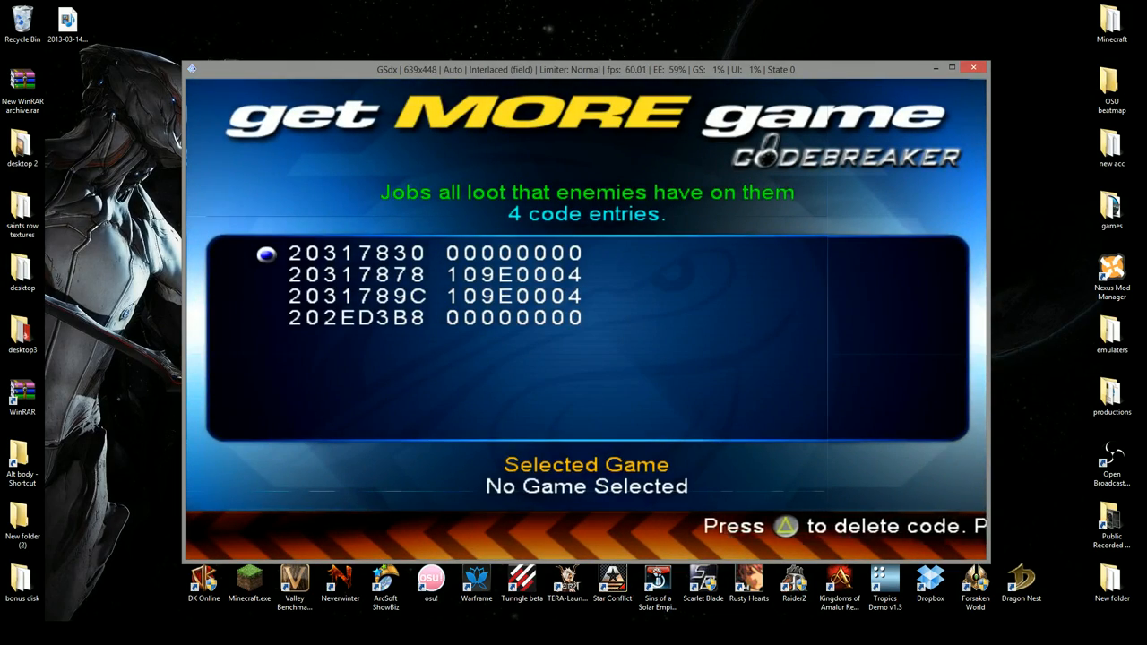
- Back out to the CodeBreaker main menu and start the game with Fijs's 9 cheats
key(Down)
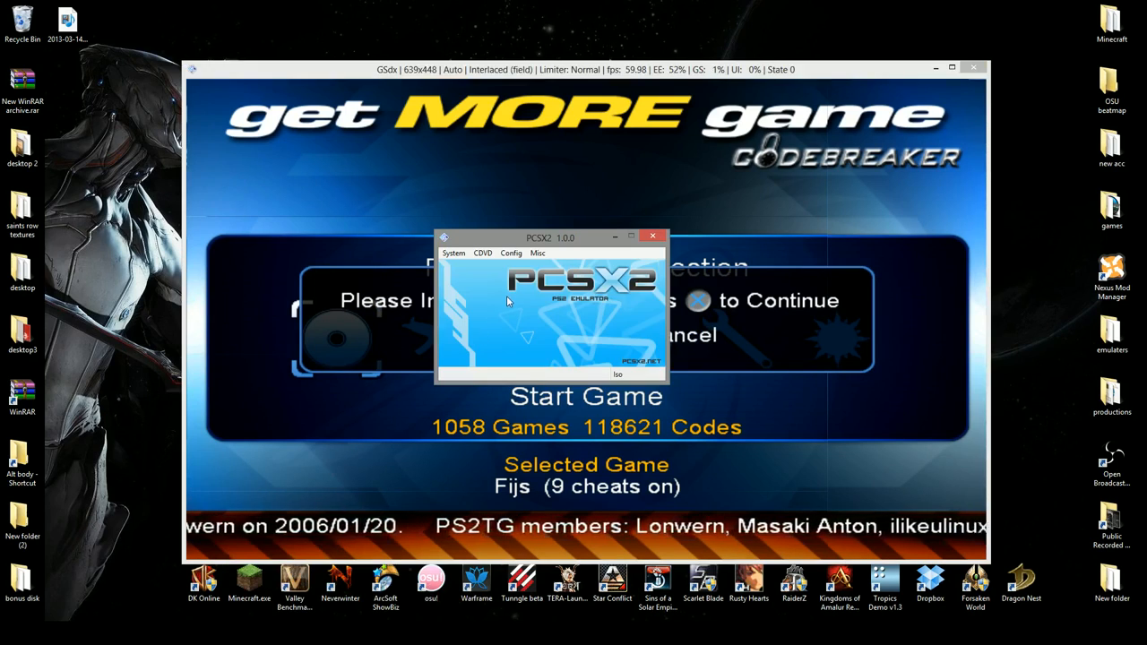
- Swap in FinalFantasy12-IZJS-English-v020.iso from the CDVD Iso Selector
click(482, 252)
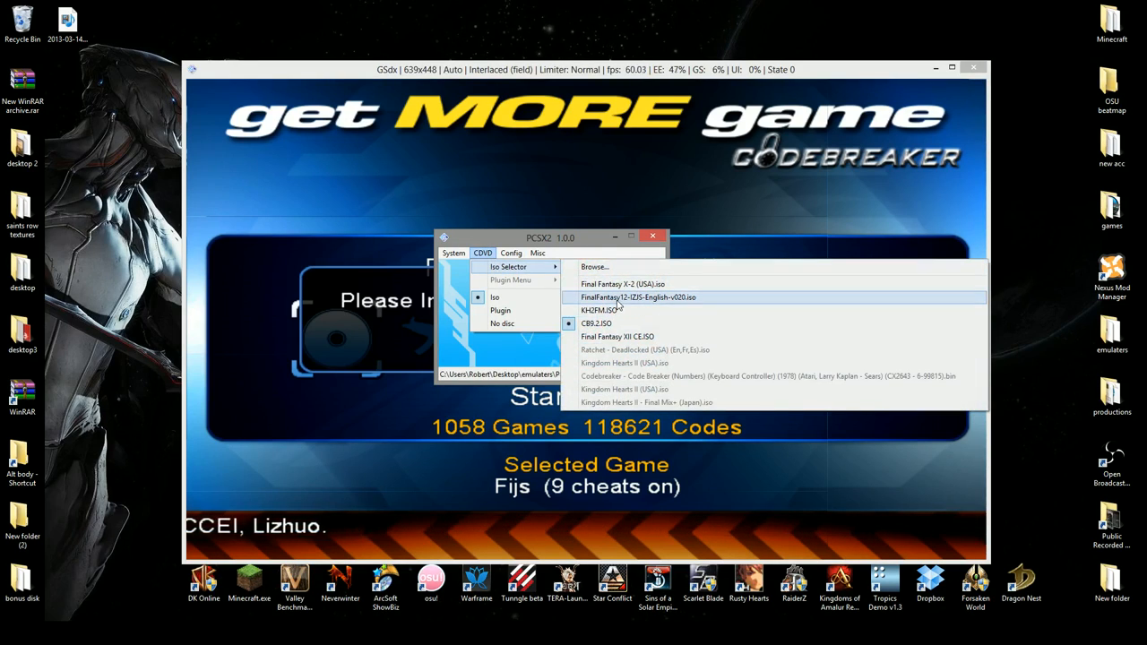
click(637, 296)
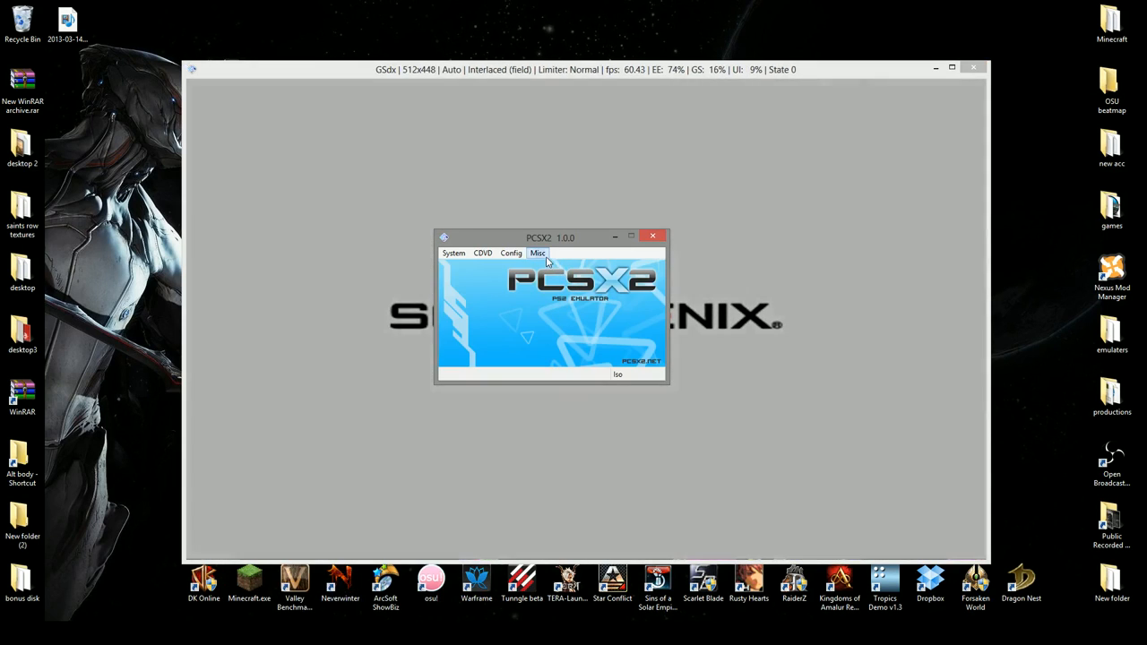
- Show the PCSX2 console log from the Misc menu
click(537, 253)
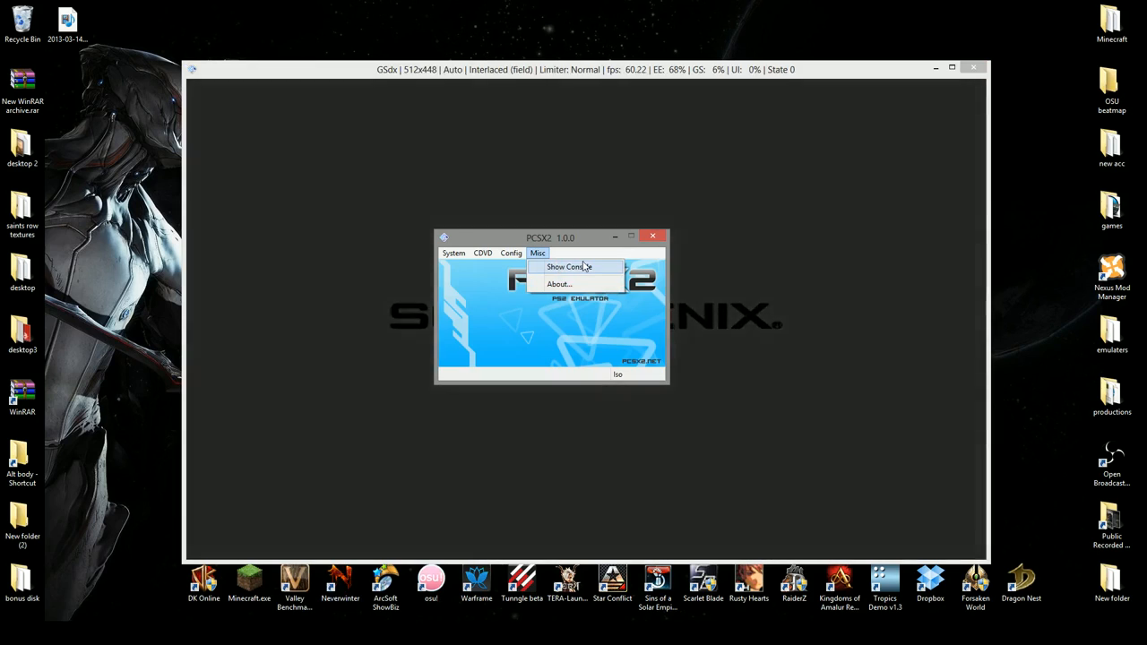
click(568, 266)
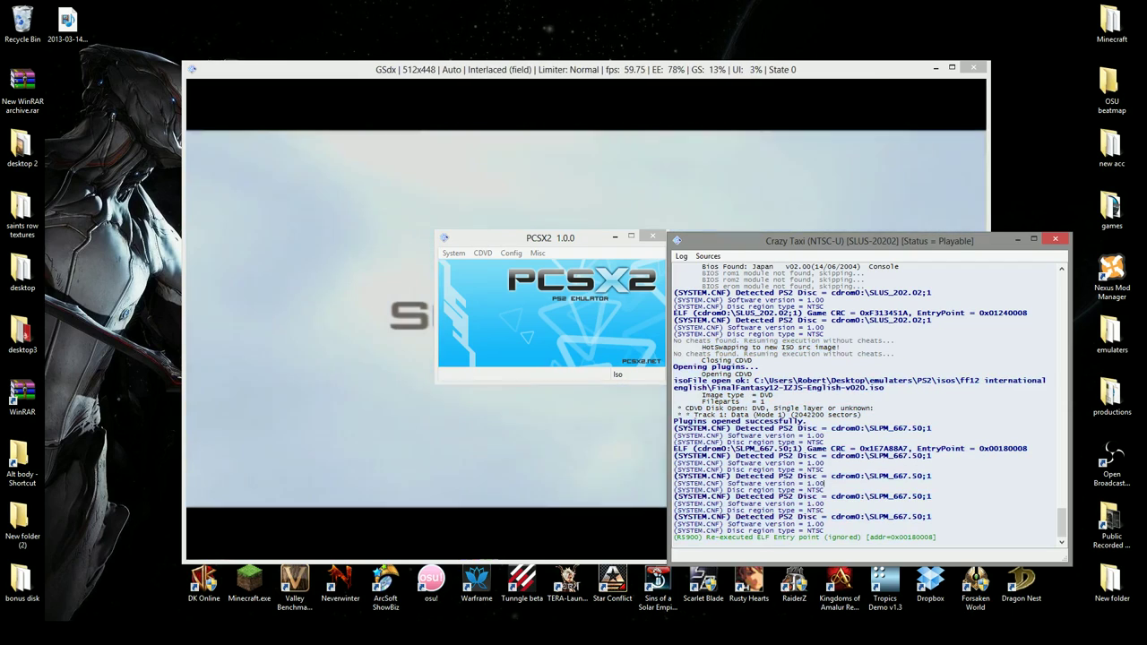
click(537, 252)
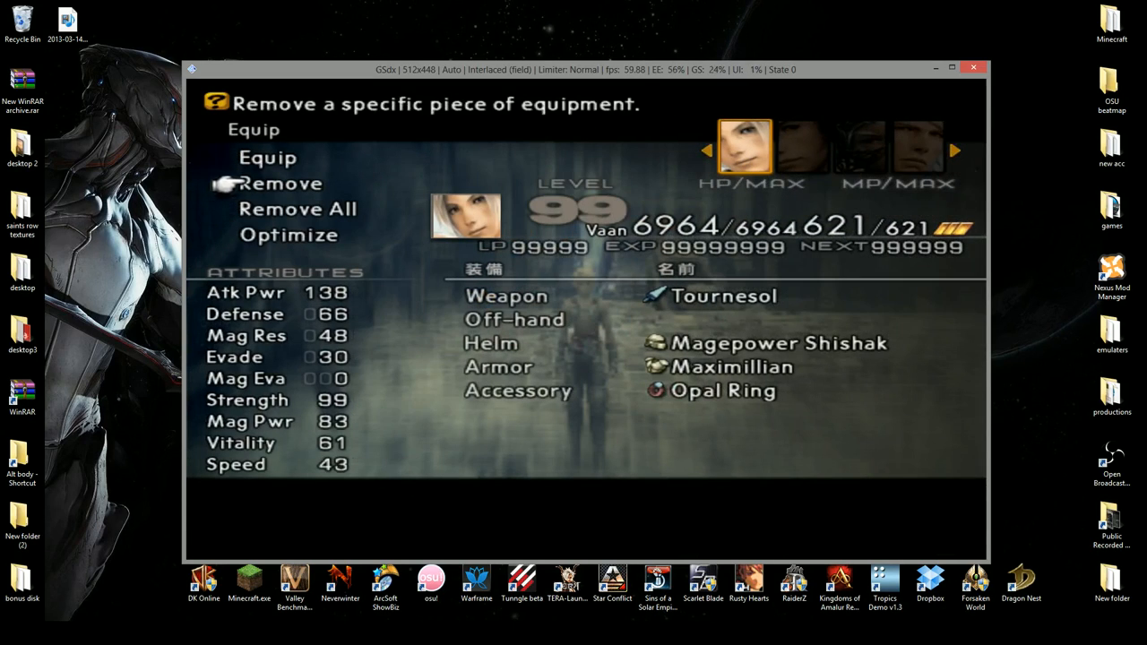
- Browse Vaan's weapon list, then back out to the party menu showing level-99 characters
click(266, 157)
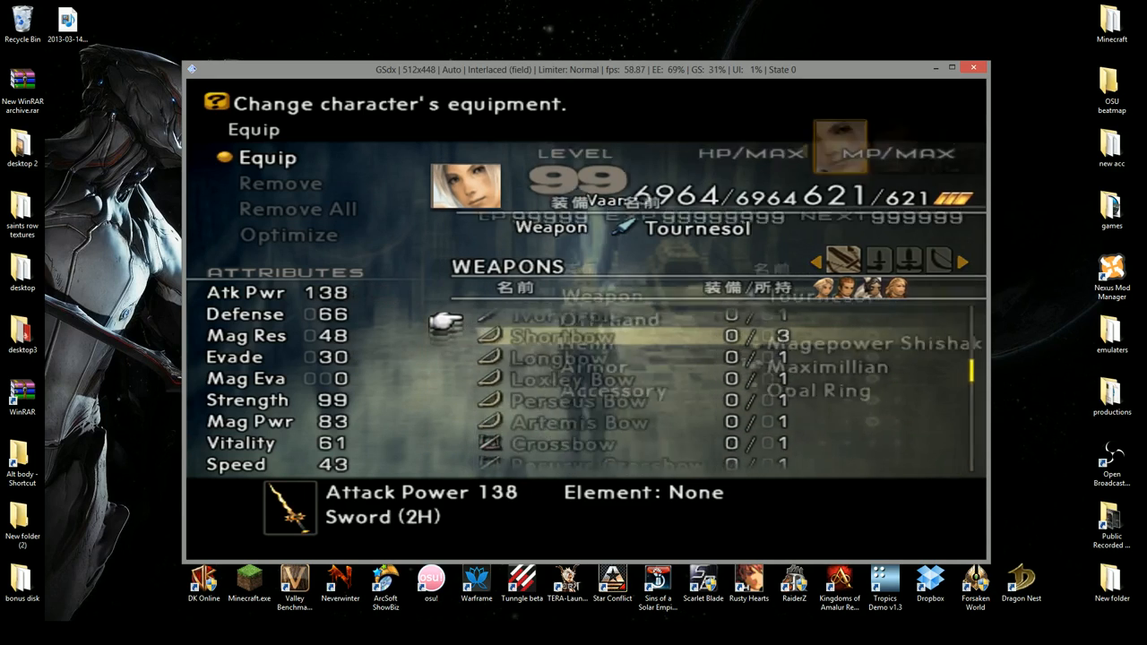
key(Escape)
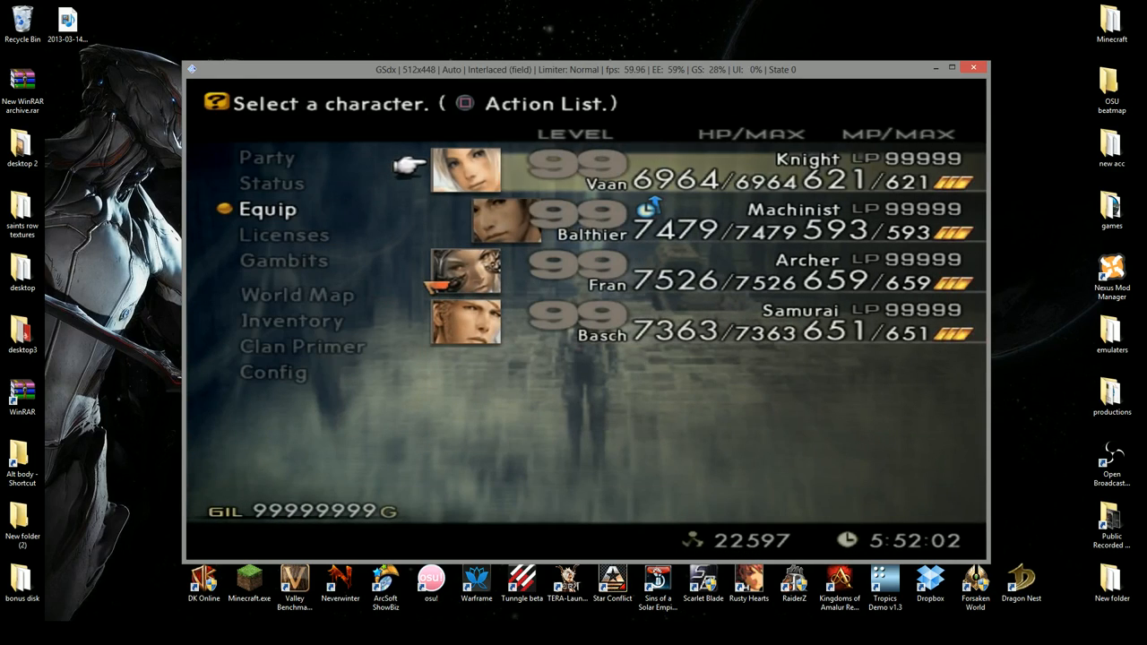